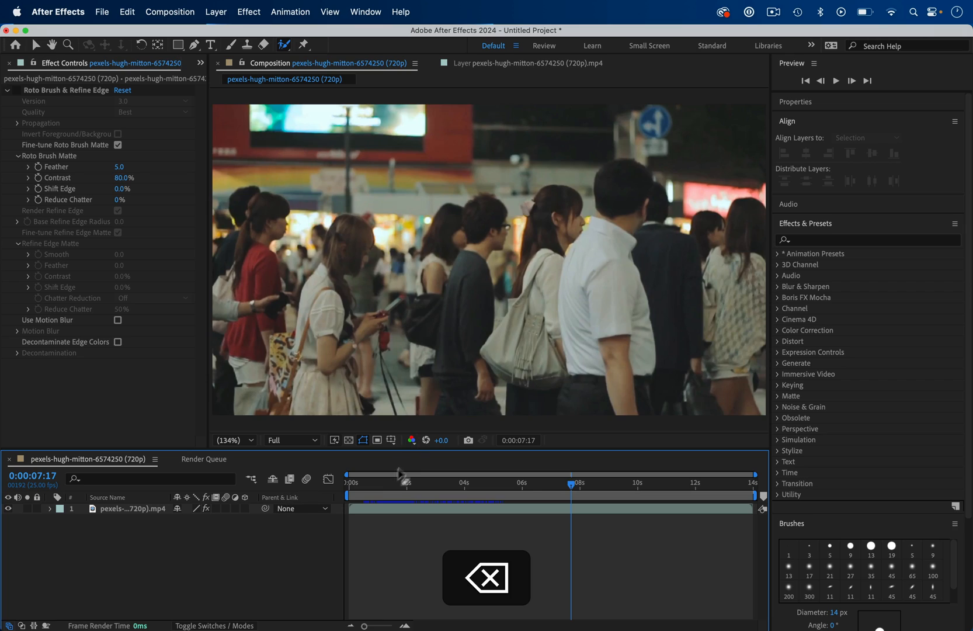
# Remove the Roto Brush effect from the street clip and duplicate the clip layer.
pyautogui.click(378, 484)
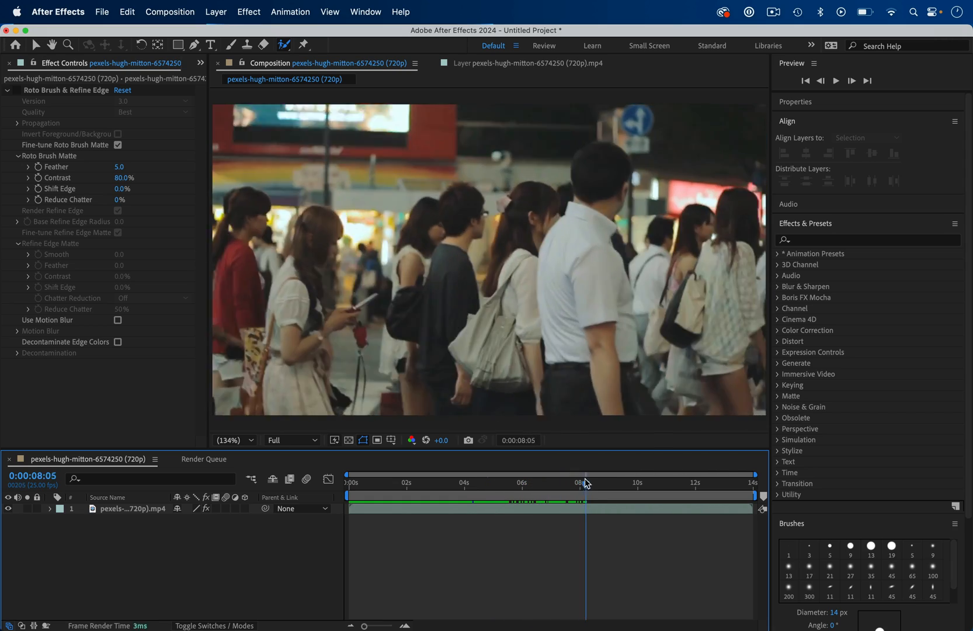
pyautogui.click(351, 481)
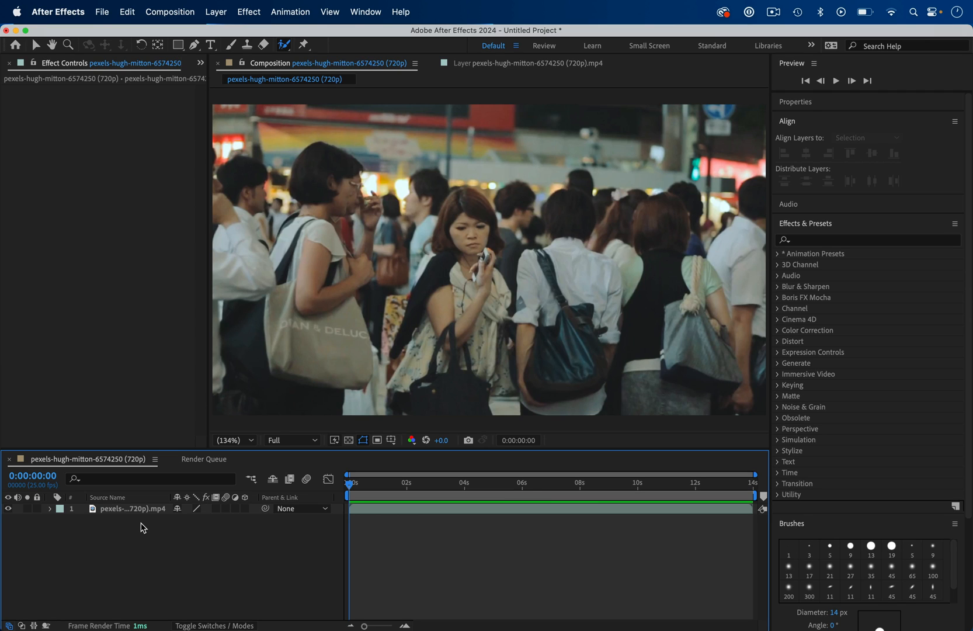
pyautogui.click(132, 509)
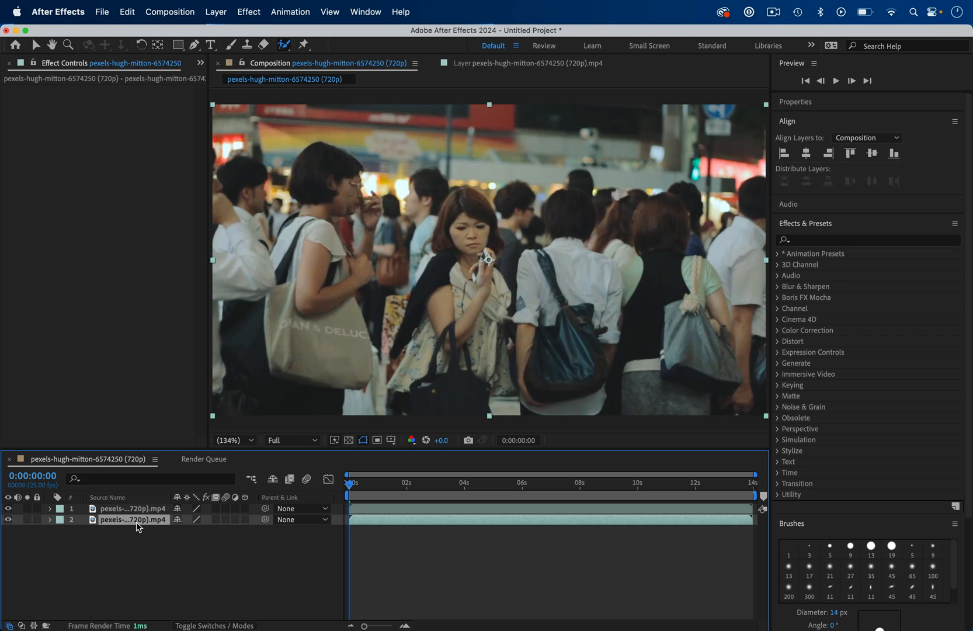
# Open the top clip copy in the Layer panel for rotoscoping the centre woman.
pyautogui.click(132, 509)
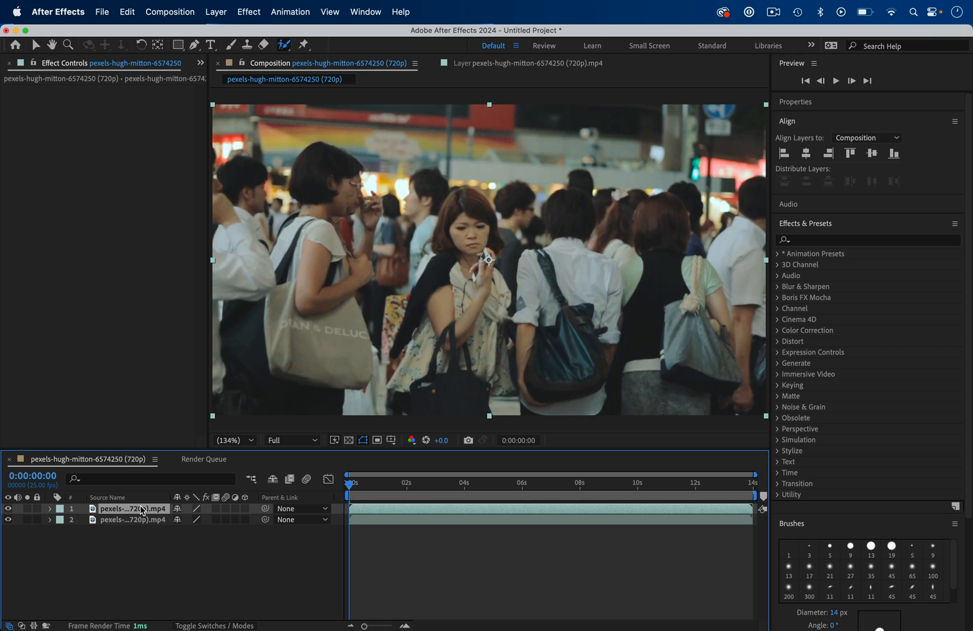
pyautogui.moveTo(282, 45)
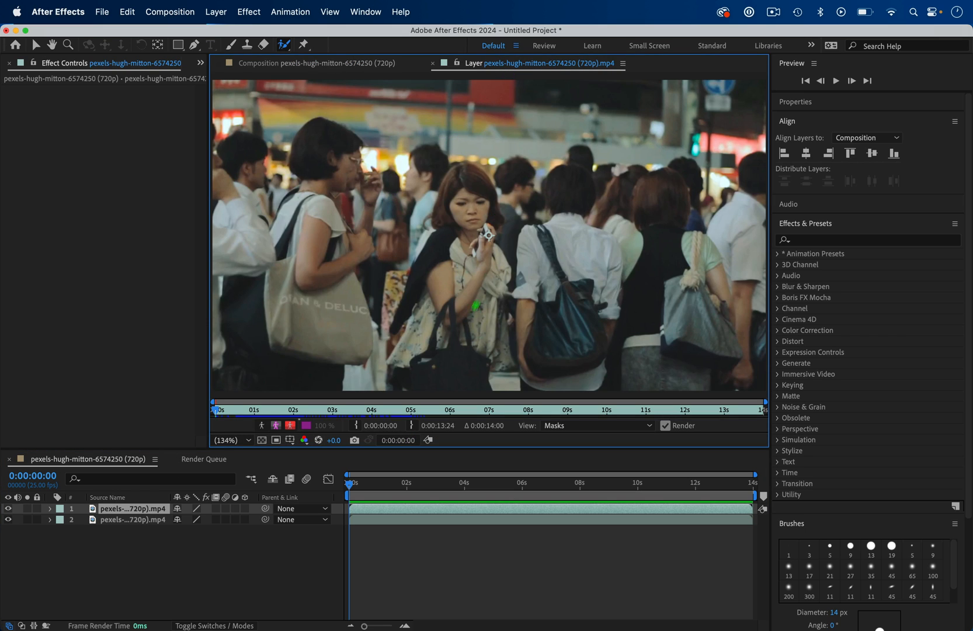
pyautogui.moveTo(352, 482)
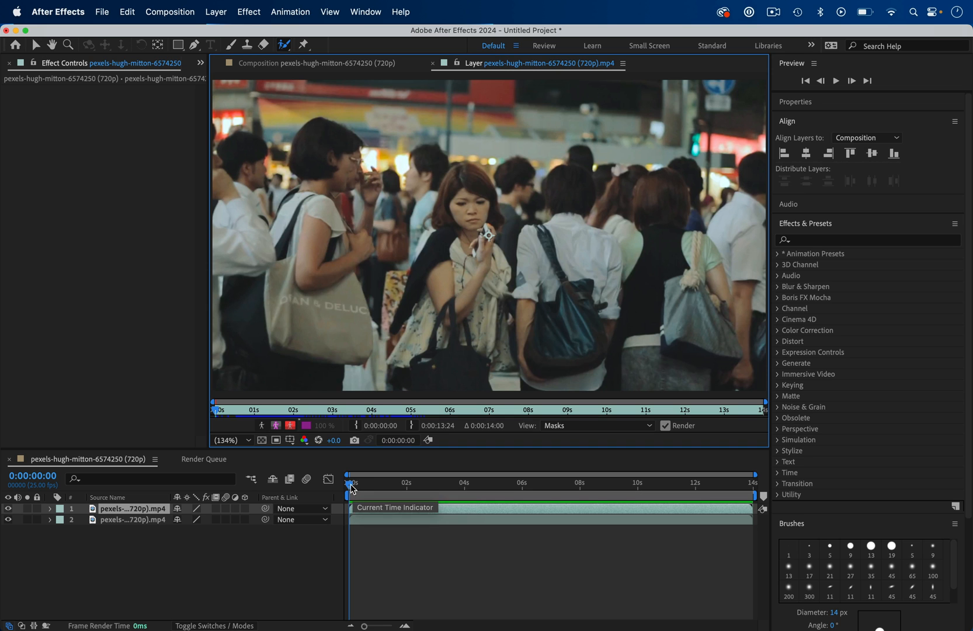
pyautogui.moveTo(341, 491)
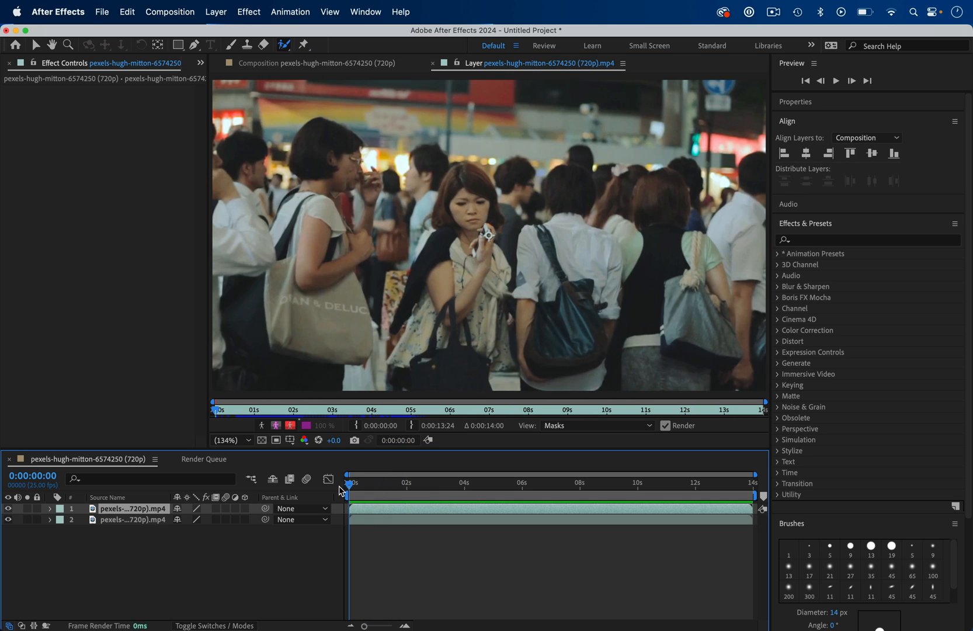
pyautogui.moveTo(357, 485)
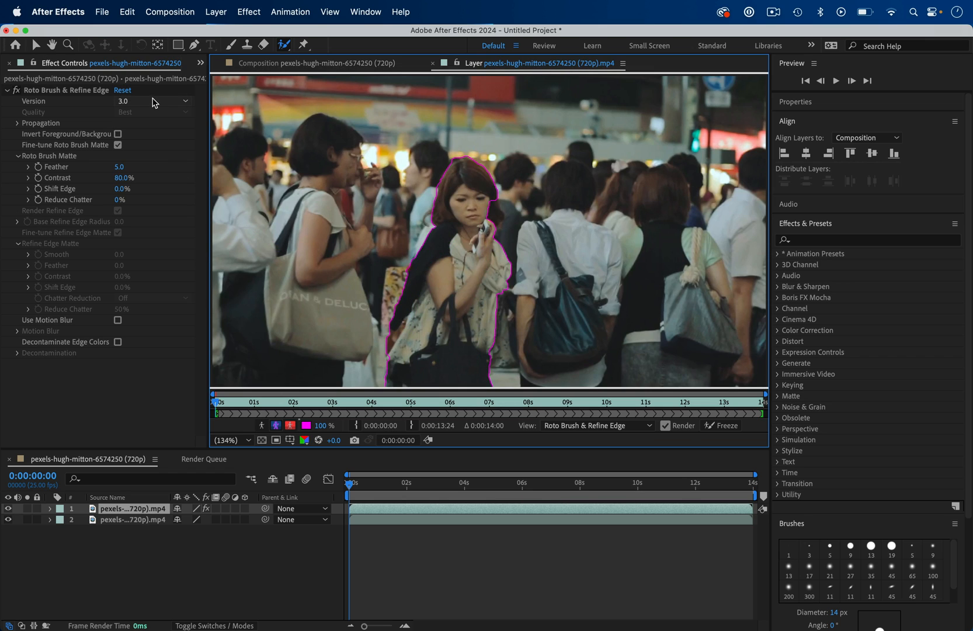
pyautogui.moveTo(490, 359)
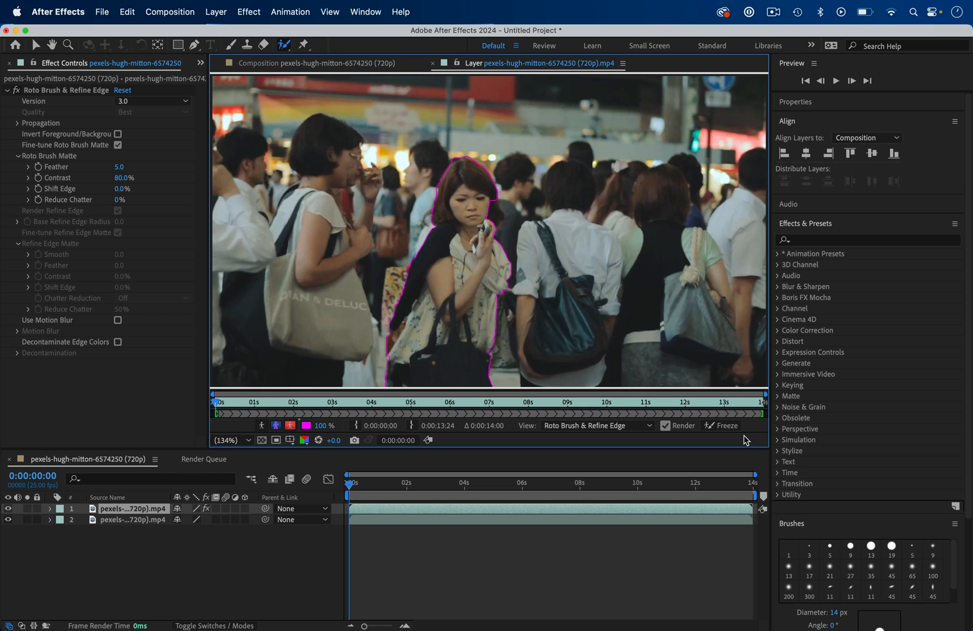
# Refine the Roto Brush outline around the woman, subtracting areas with Alt and undoing a stray stroke.
pyautogui.click(365, 12)
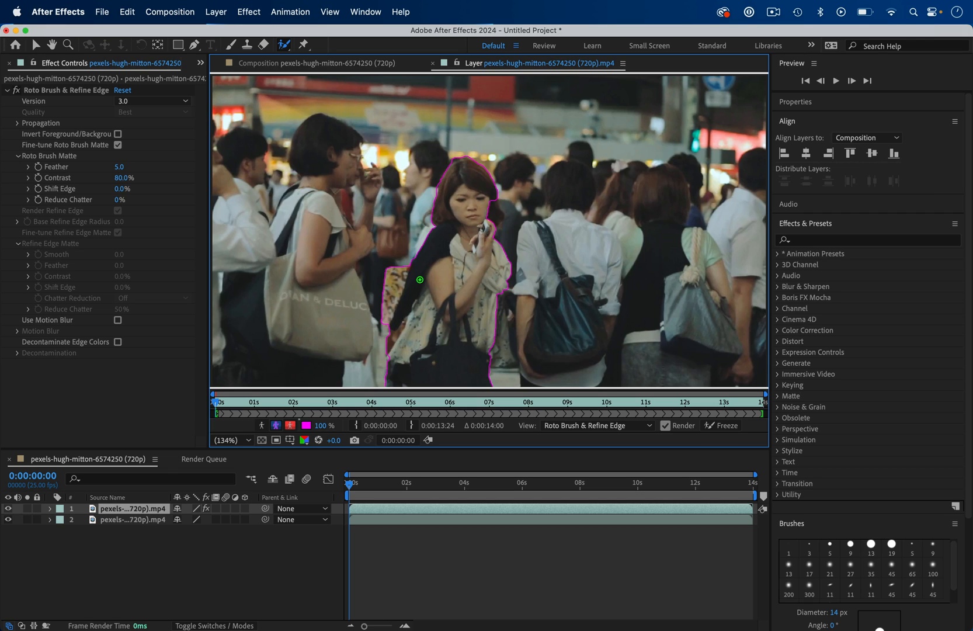
pyautogui.press('alt')
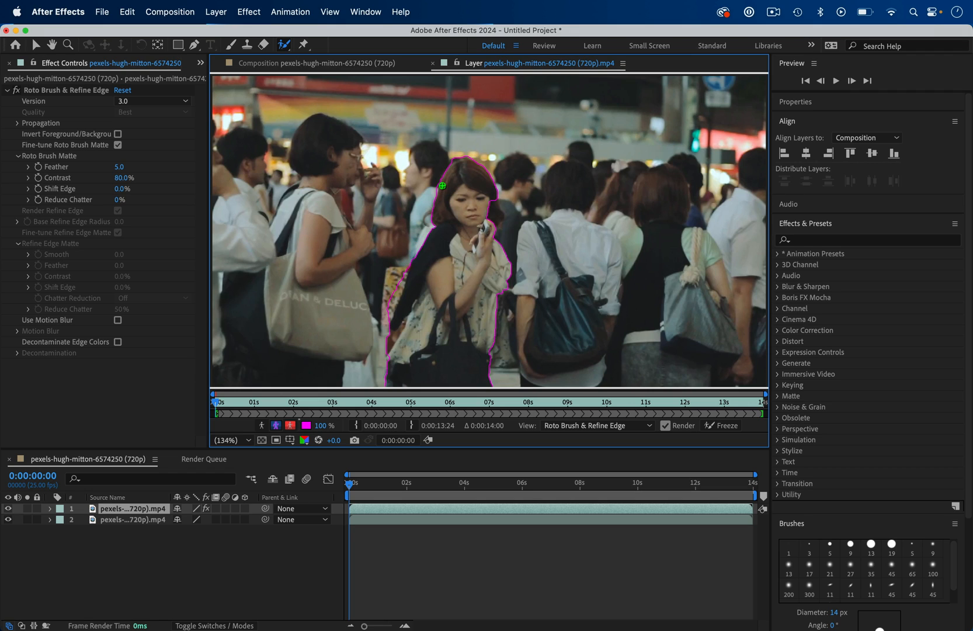
pyautogui.press('cmd+z')
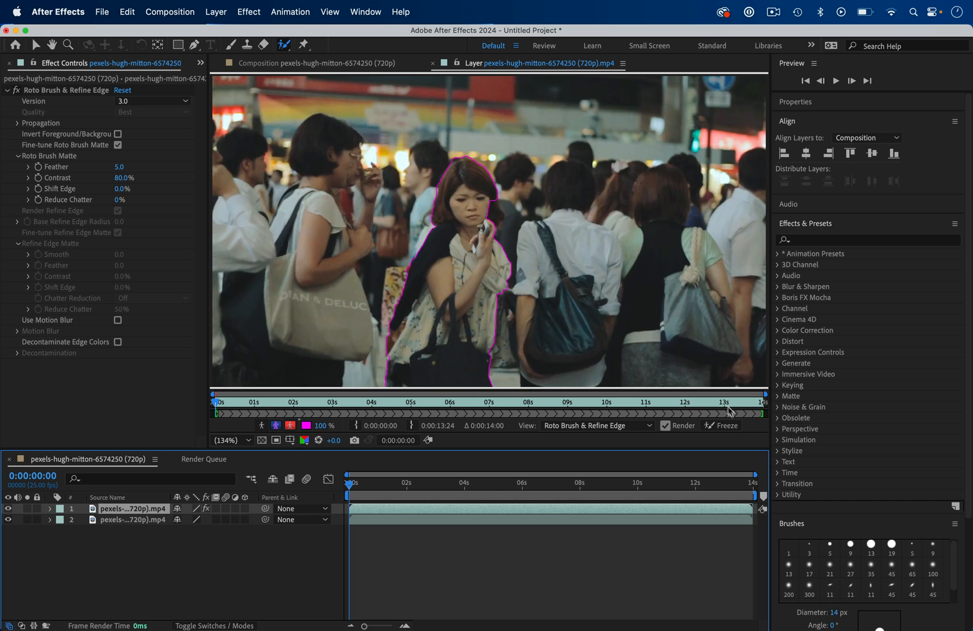
# Freeze the woman's roto matte across all frames and return to the composition.
pyautogui.click(718, 425)
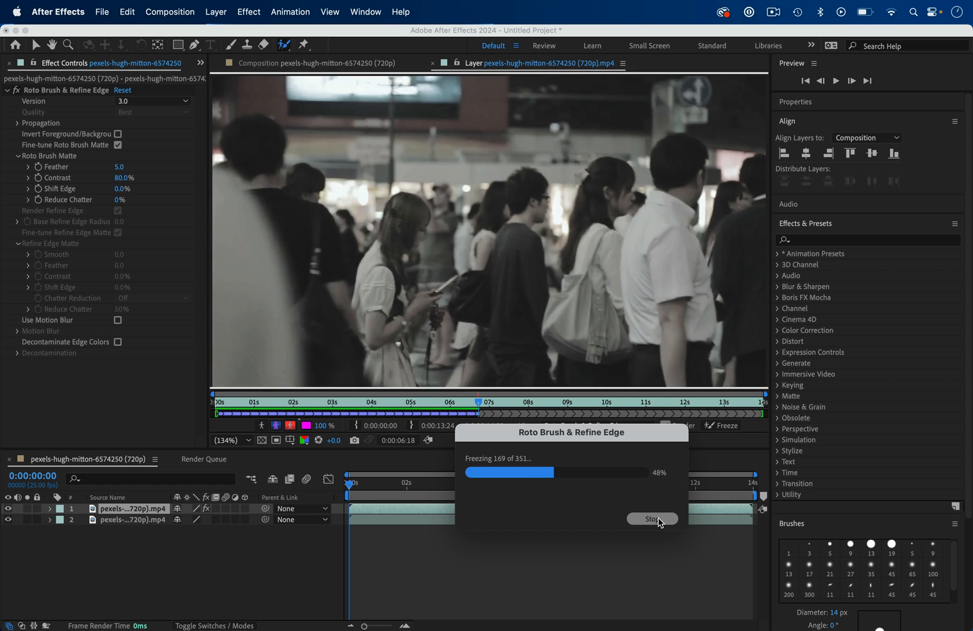
pyautogui.click(652, 519)
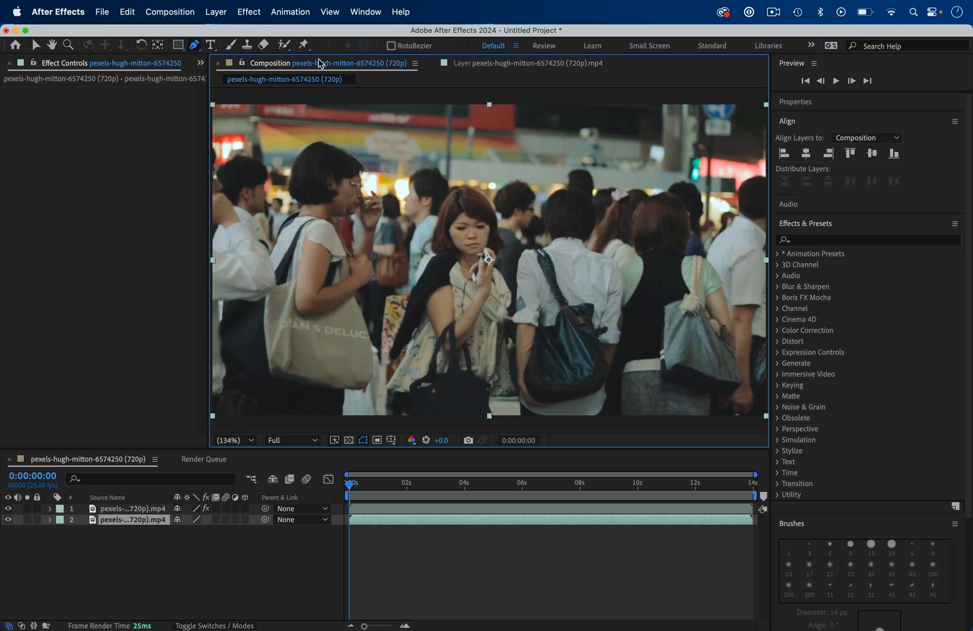
pyautogui.moveTo(210, 45)
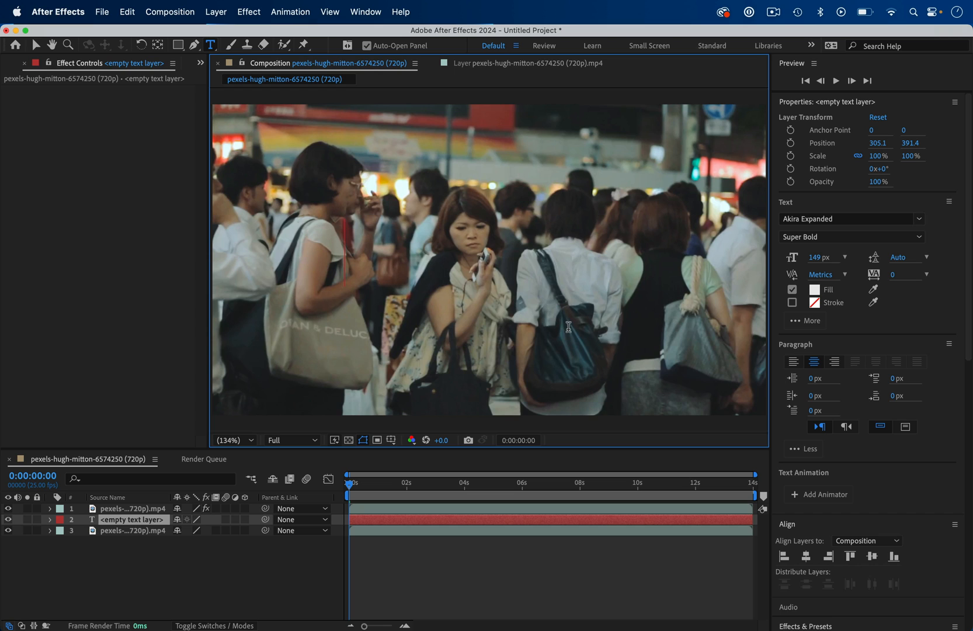
# Add the white BETWEEN title text and centre it vertically and horizontally in the frame.
pyautogui.write('BETWEEN')
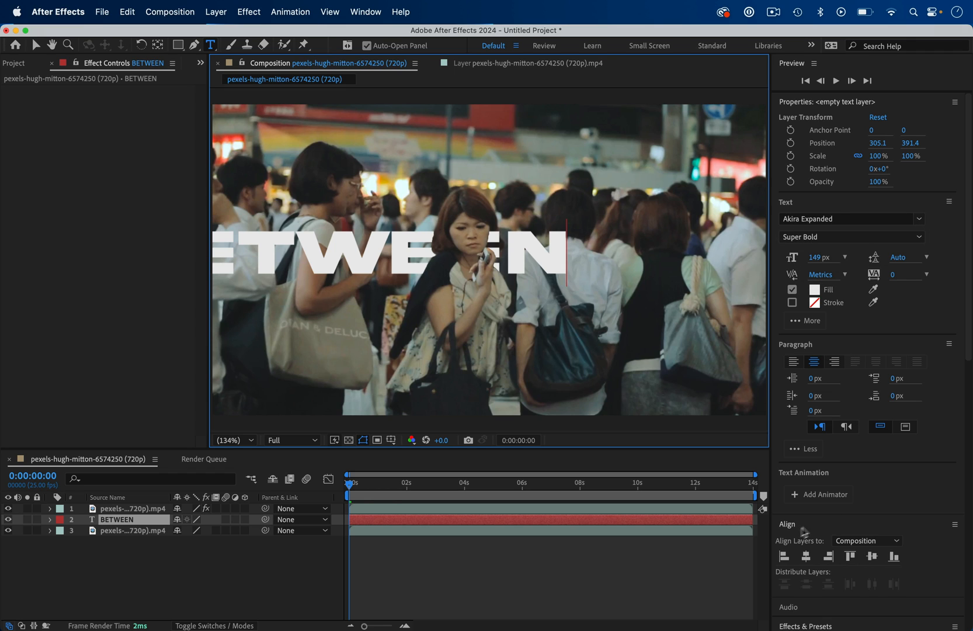
pyautogui.click(871, 556)
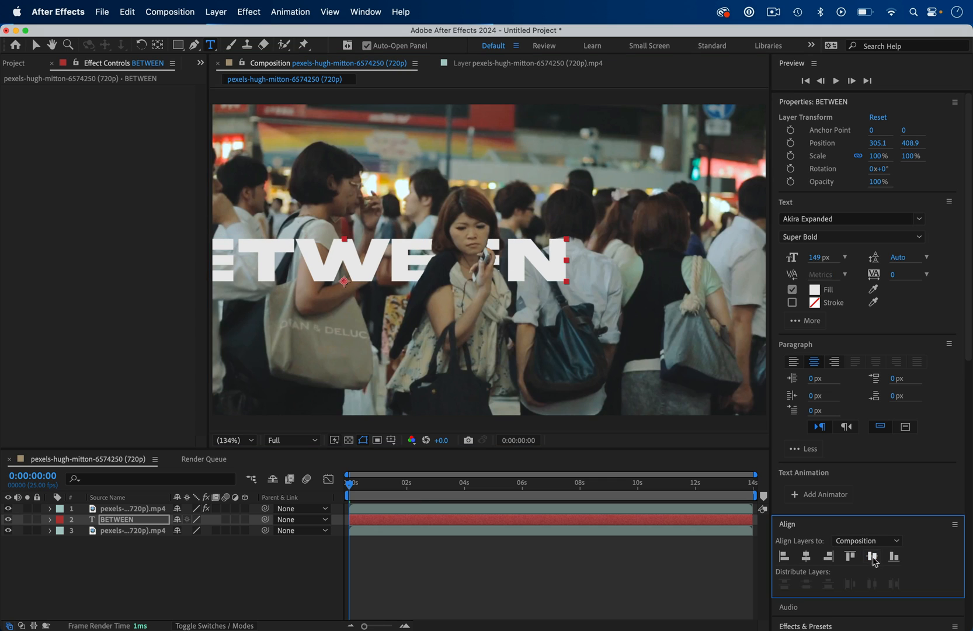
pyautogui.click(872, 556)
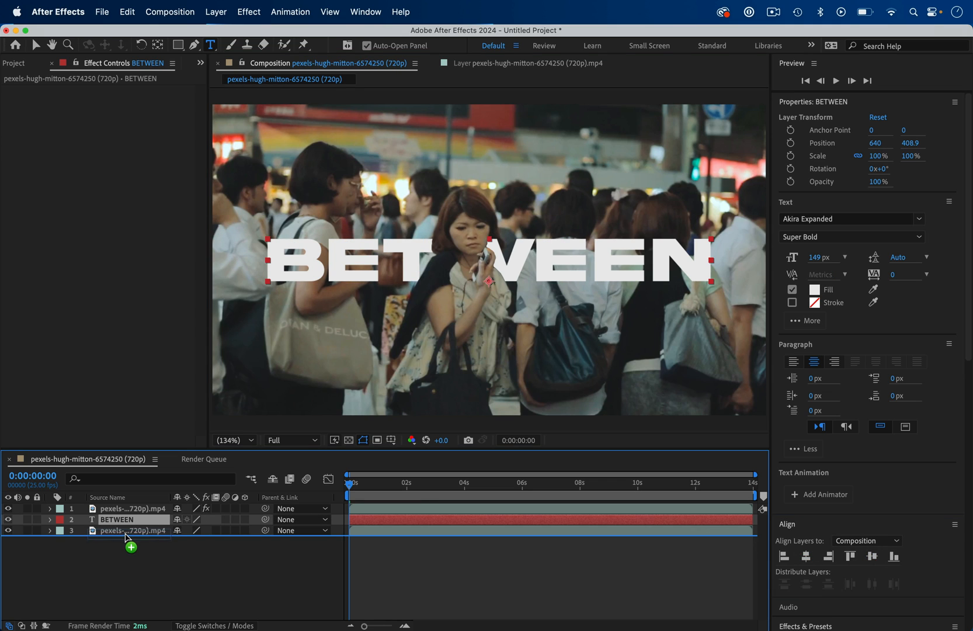
# Order BETWEEN between the roto clip and the base clip, then preview from the start.
pyautogui.click(128, 530)
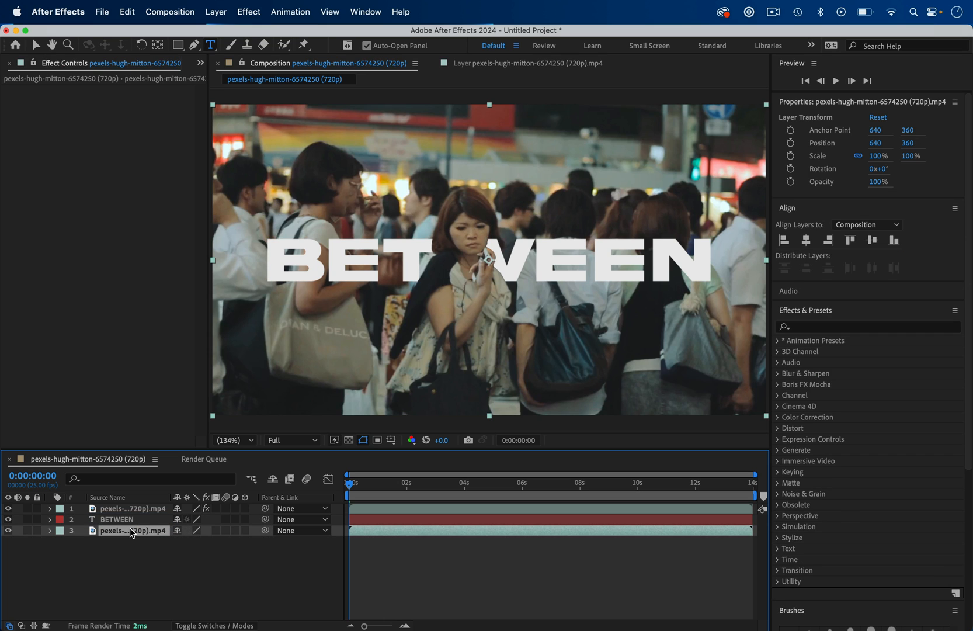
pyautogui.click(117, 519)
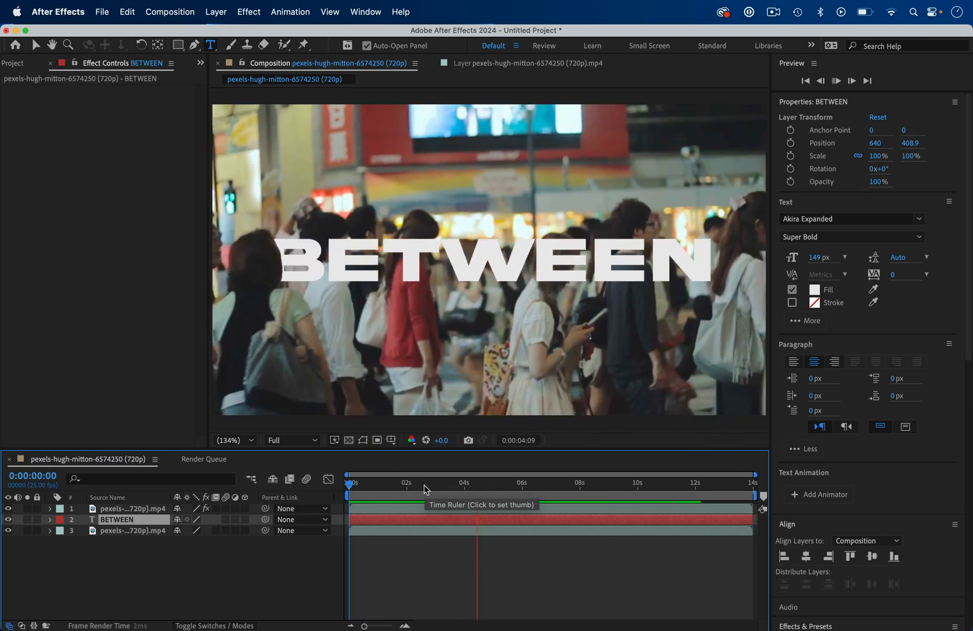
pyautogui.click(350, 484)
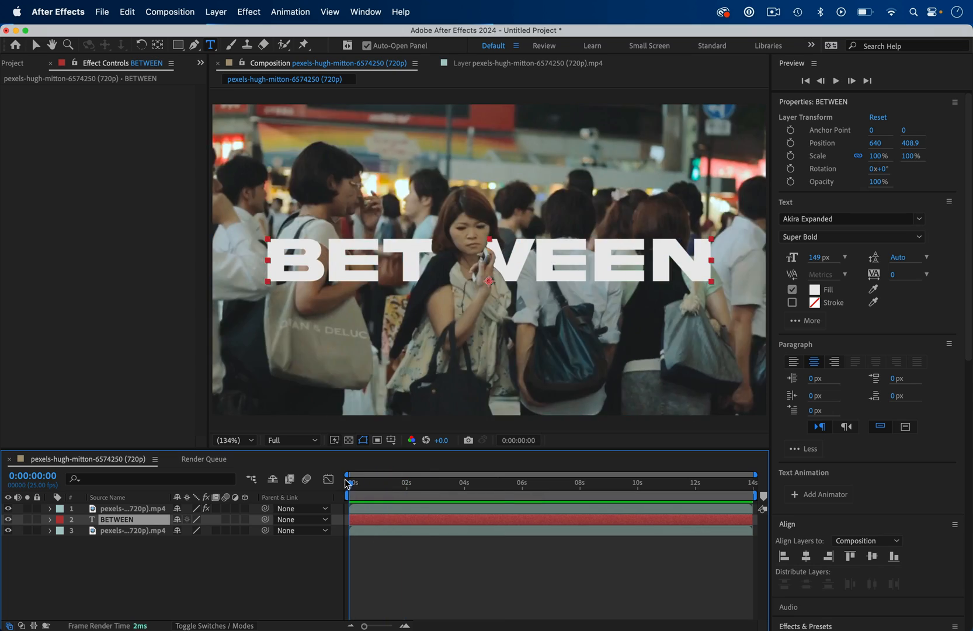
pyautogui.click(479, 481)
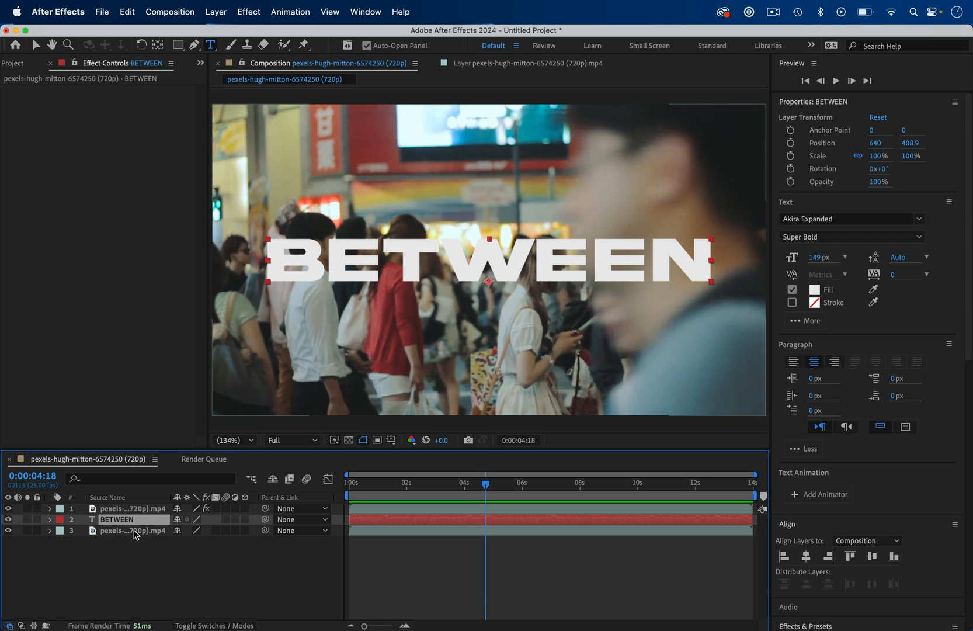
pyautogui.moveTo(153, 510)
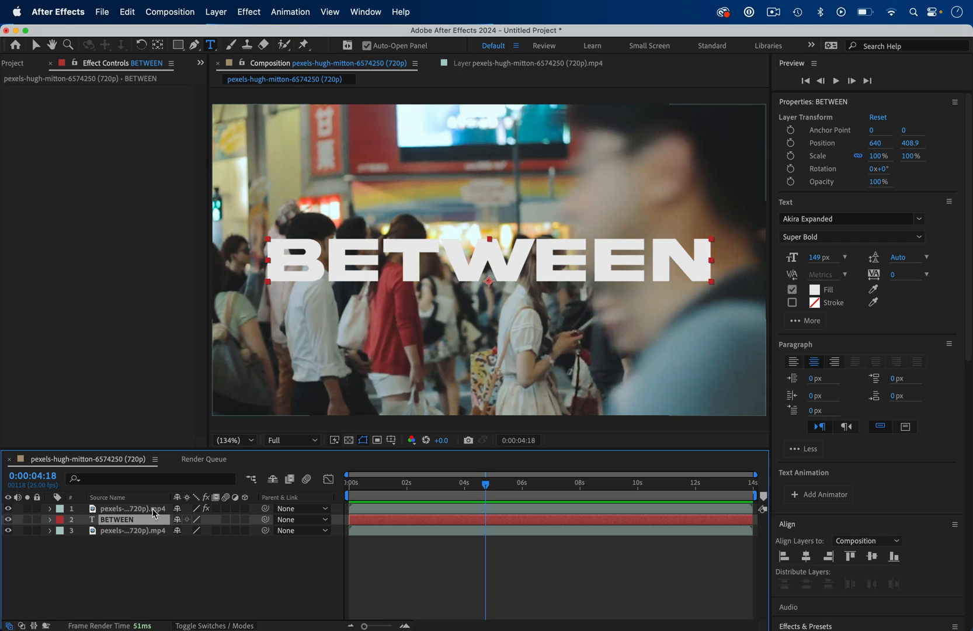
# Duplicate the rotoscoped clip layer into a third copy at the top of the stack.
pyautogui.click(121, 508)
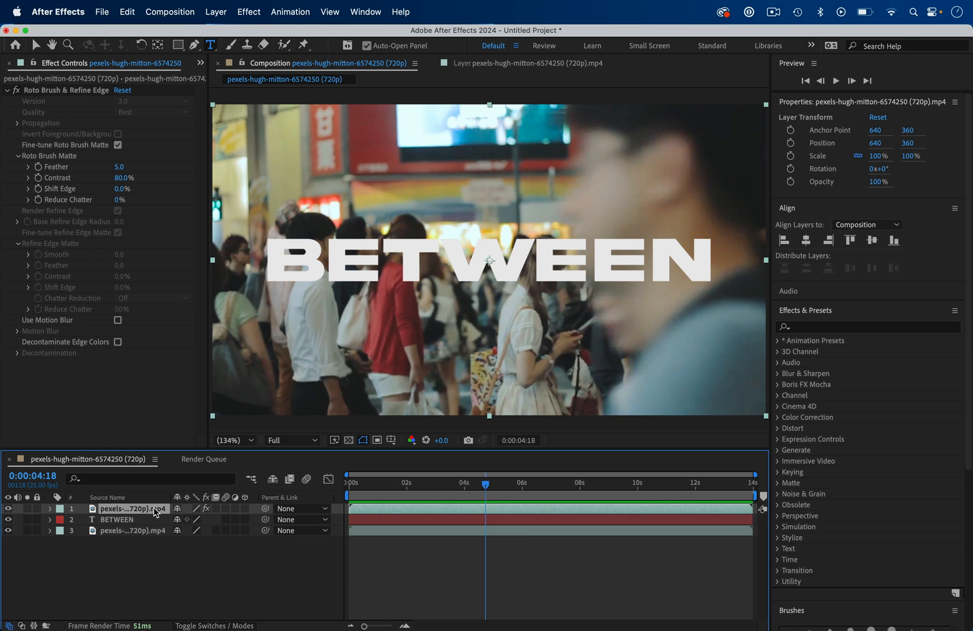
pyautogui.press('cmd+v')
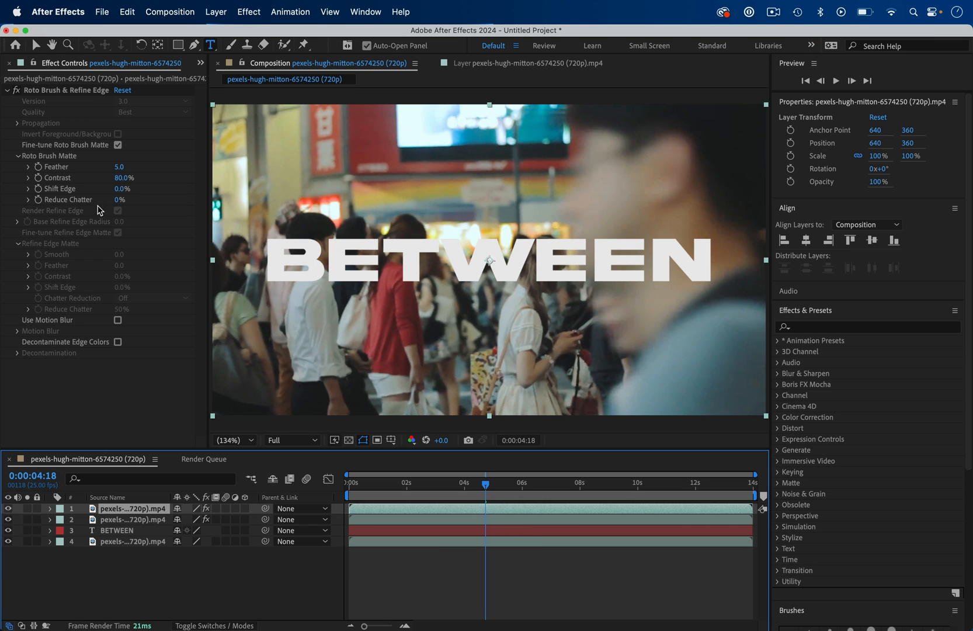
pyautogui.moveTo(78, 109)
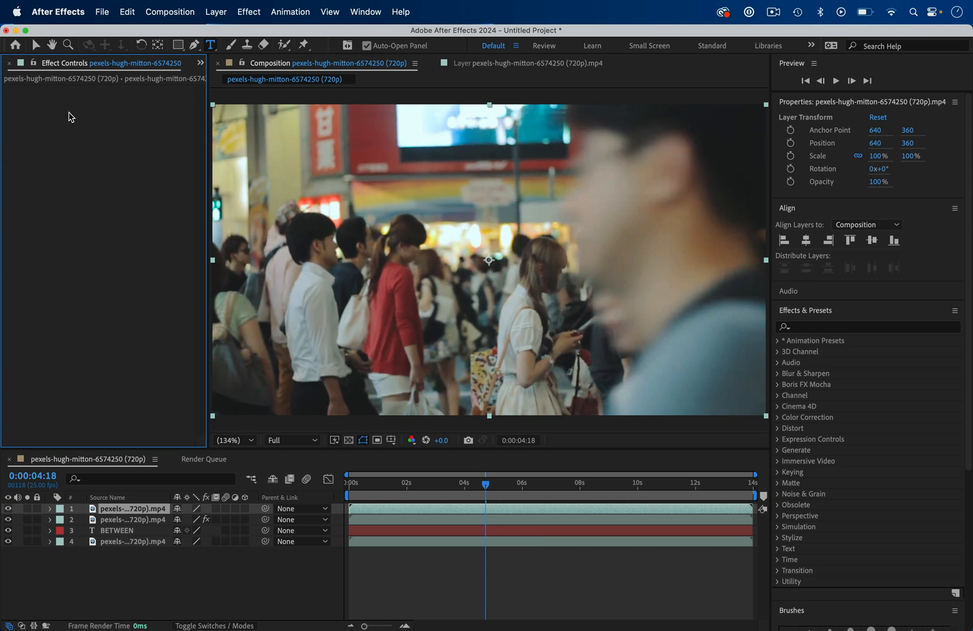
pyautogui.moveTo(96, 147)
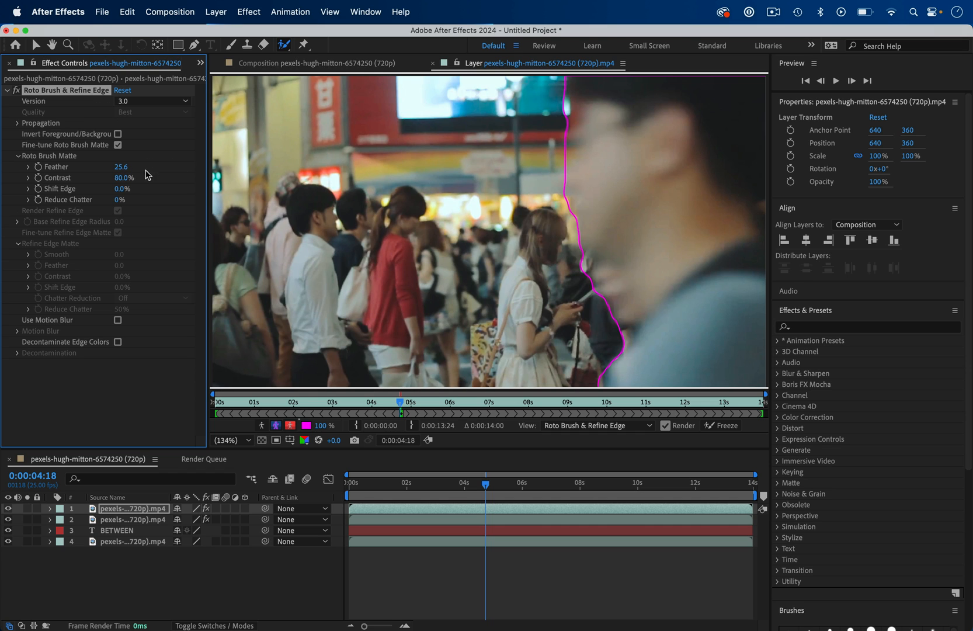
# Freeze the foreground man's feathered roto matte and return to the composition.
pyautogui.click(724, 426)
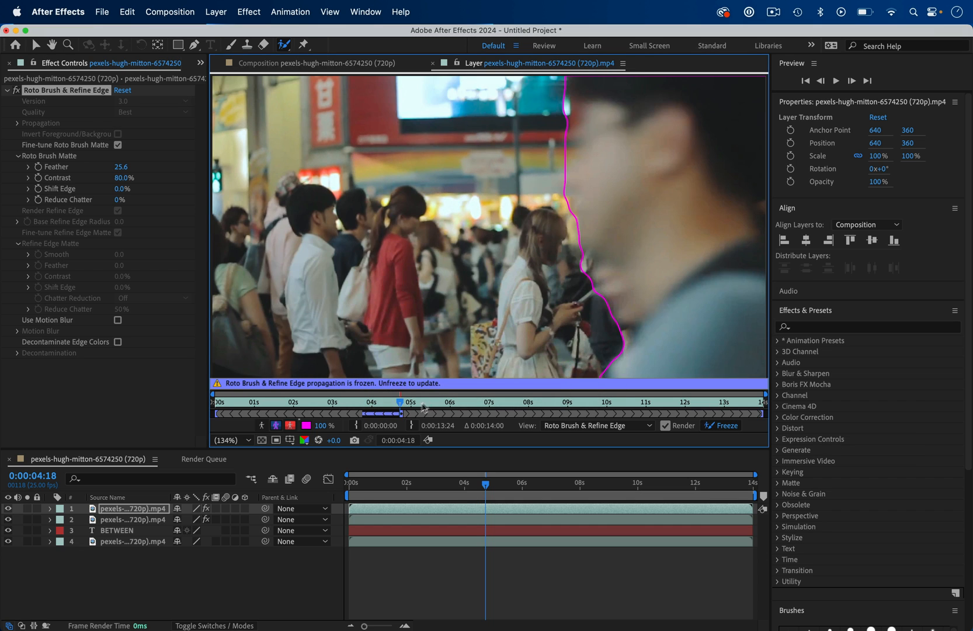
pyautogui.moveTo(763, 419)
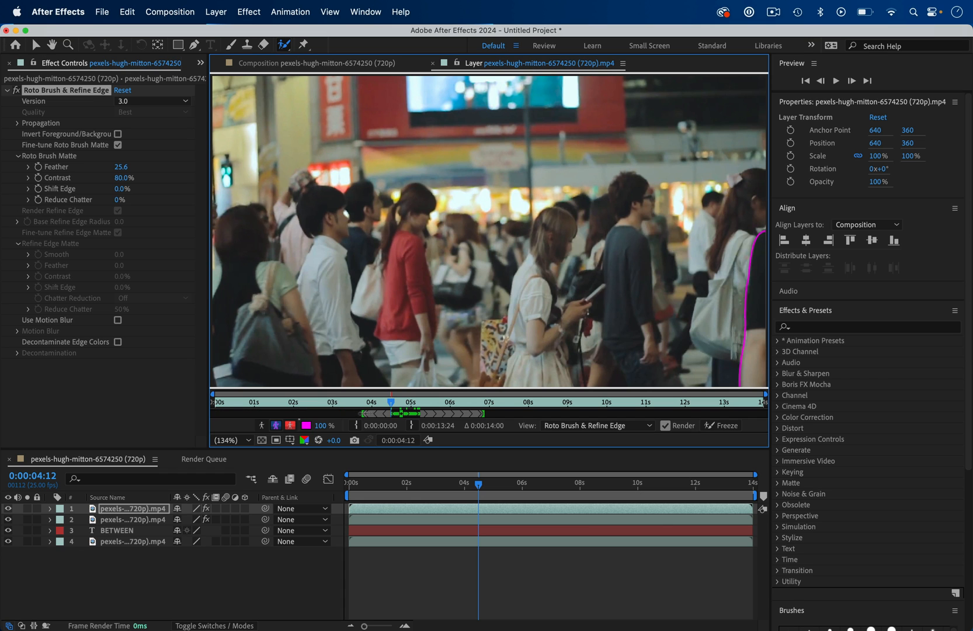
pyautogui.click(725, 426)
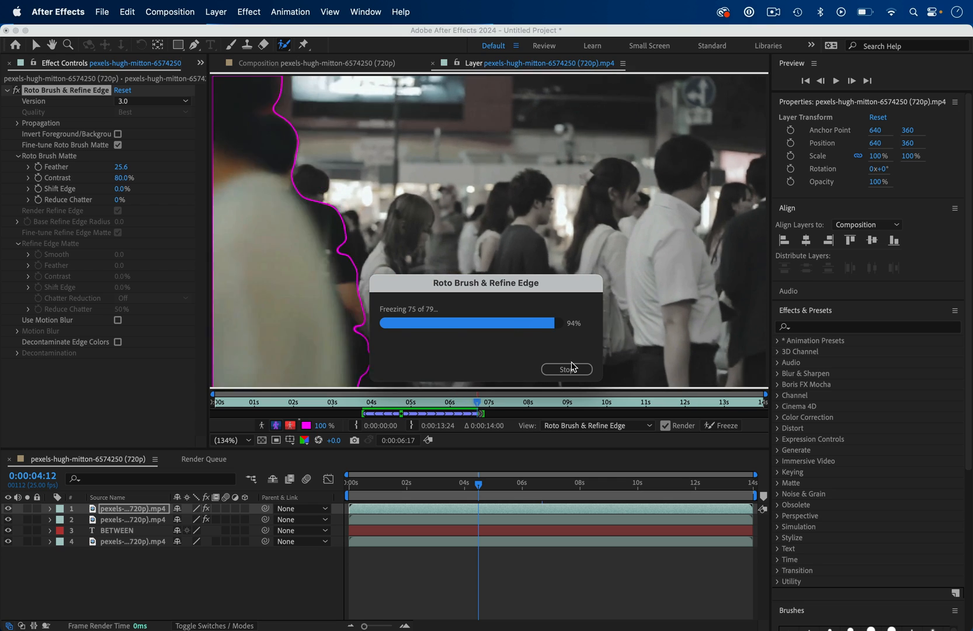
pyautogui.click(565, 369)
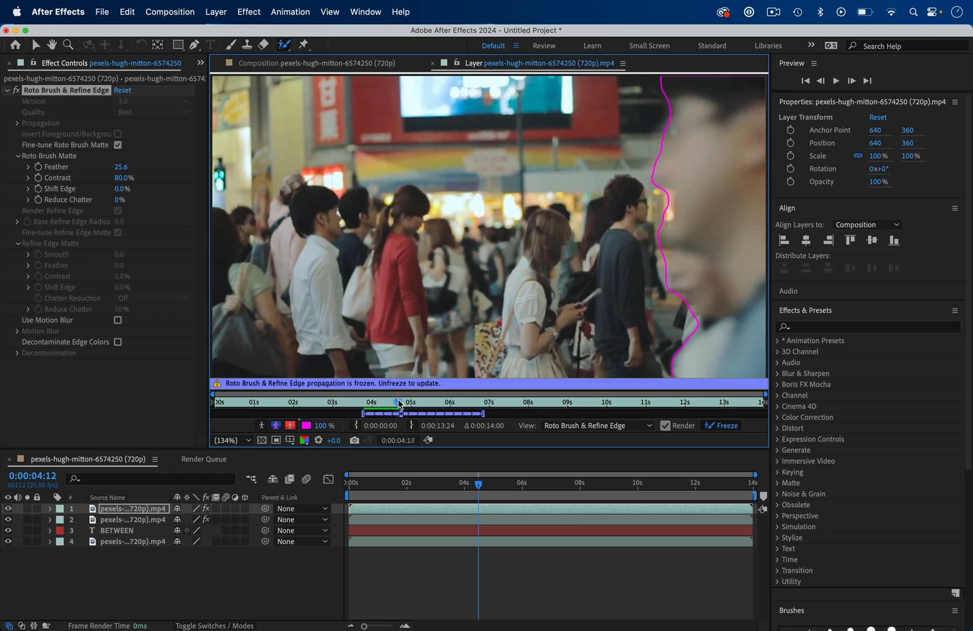
# Scrub between frames to inspect where the foreground matte needs correcting.
pyautogui.click(406, 401)
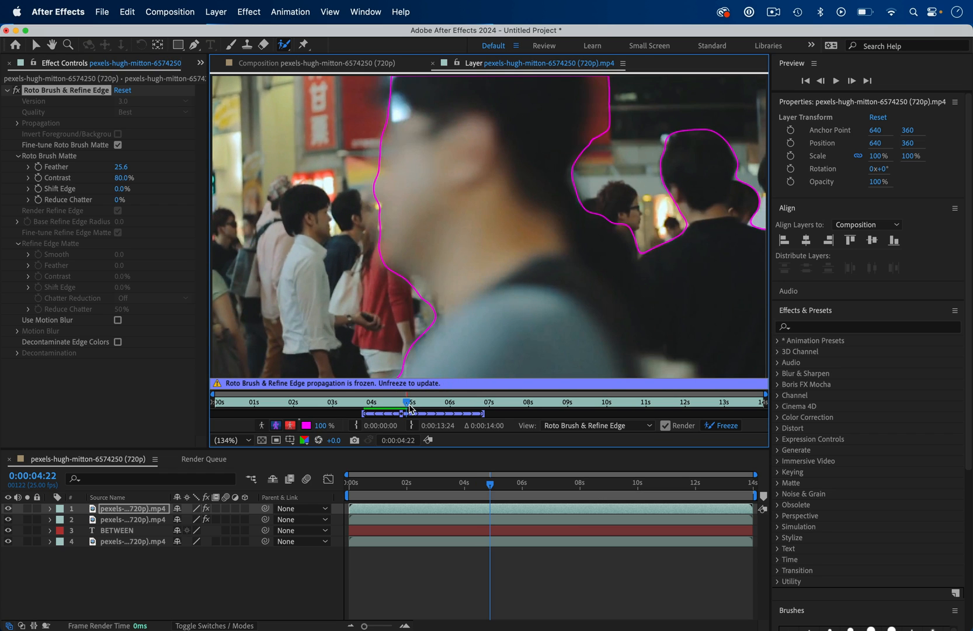
pyautogui.click(455, 401)
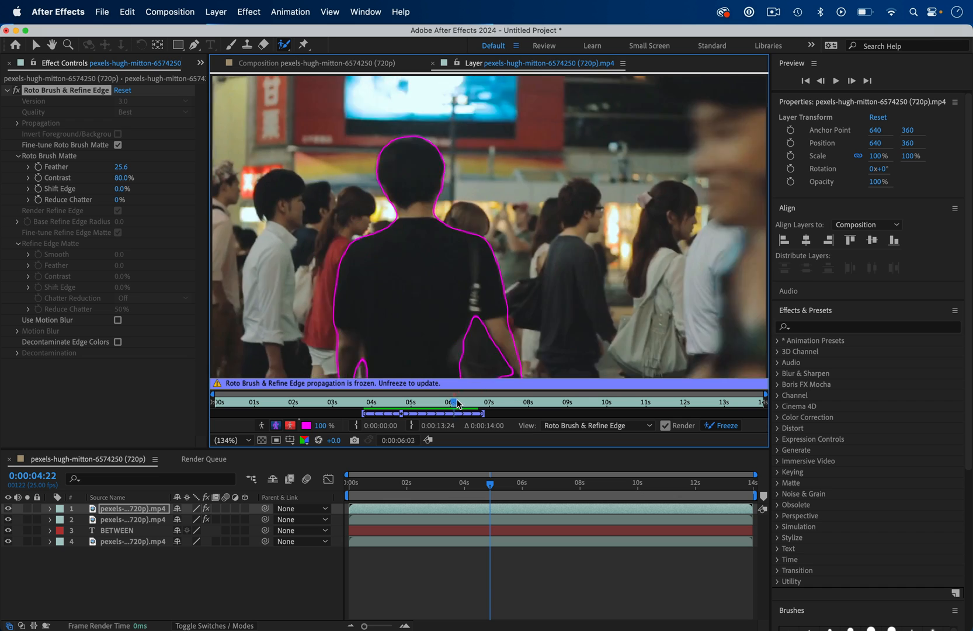
pyautogui.click(407, 402)
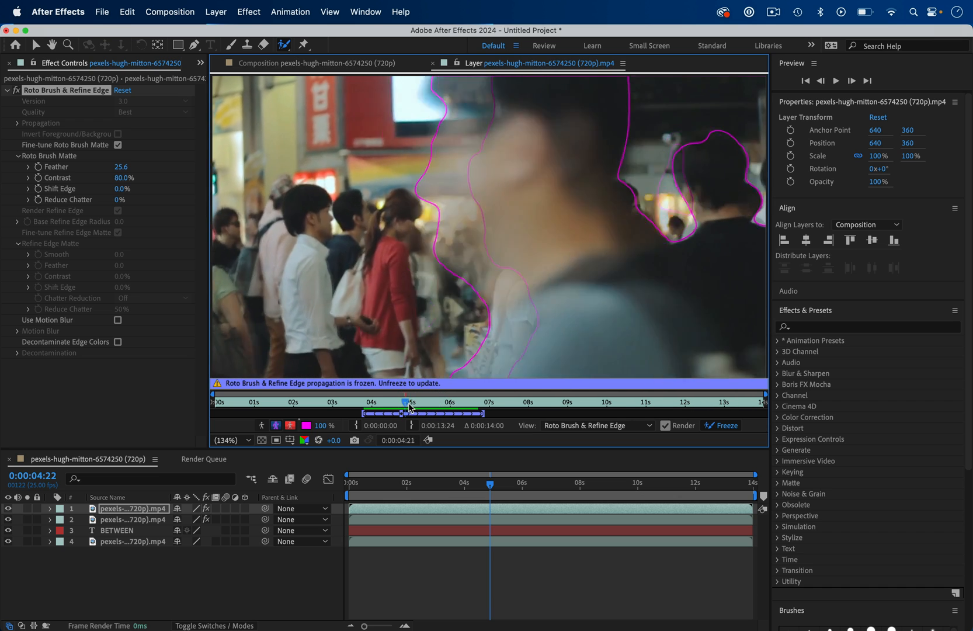
# Unfreeze the matte, re-freeze the corrected propagation and return to the composition.
pyautogui.click(720, 425)
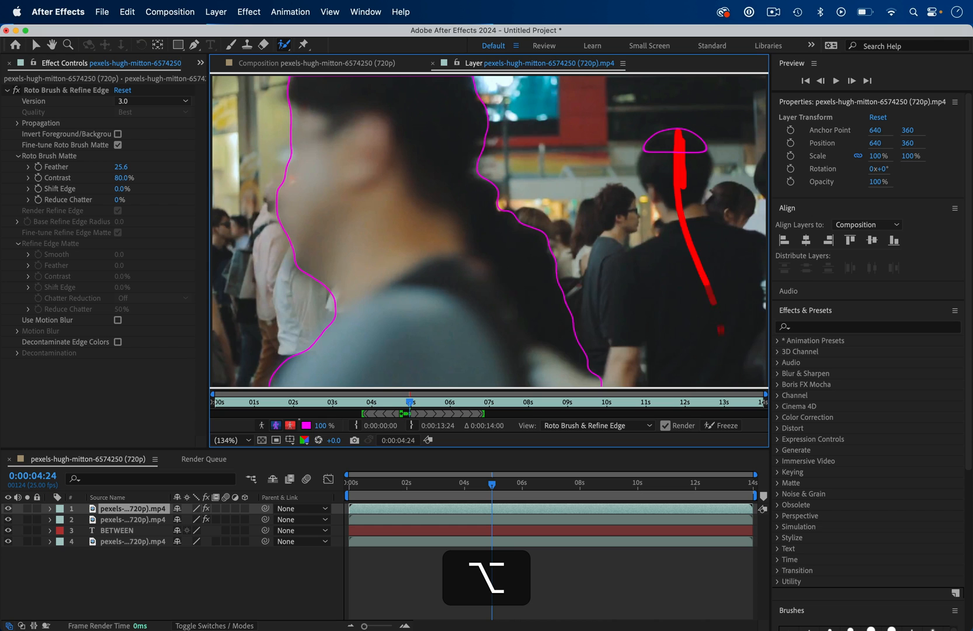
pyautogui.click(719, 425)
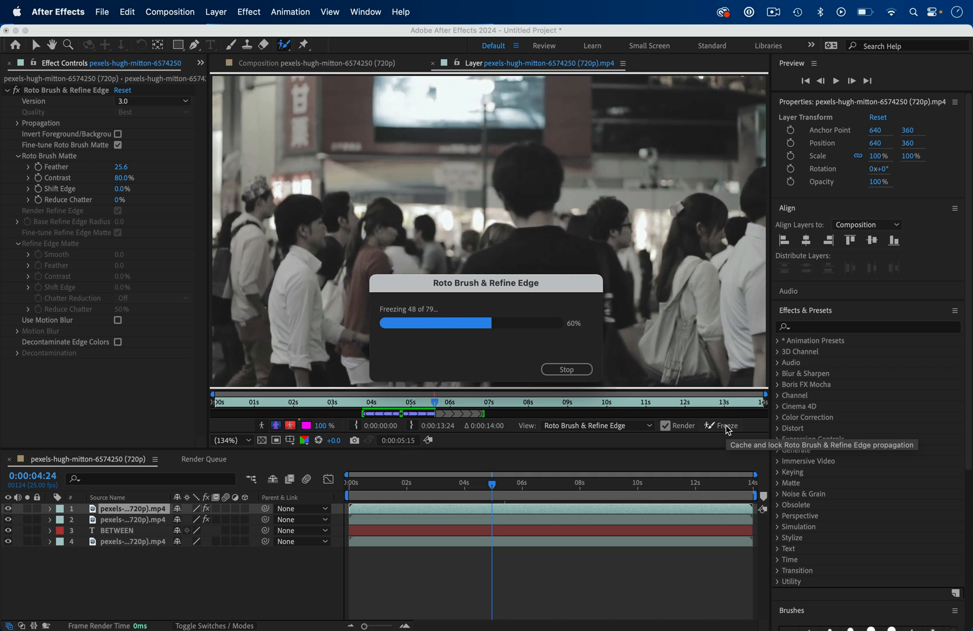
pyautogui.click(565, 369)
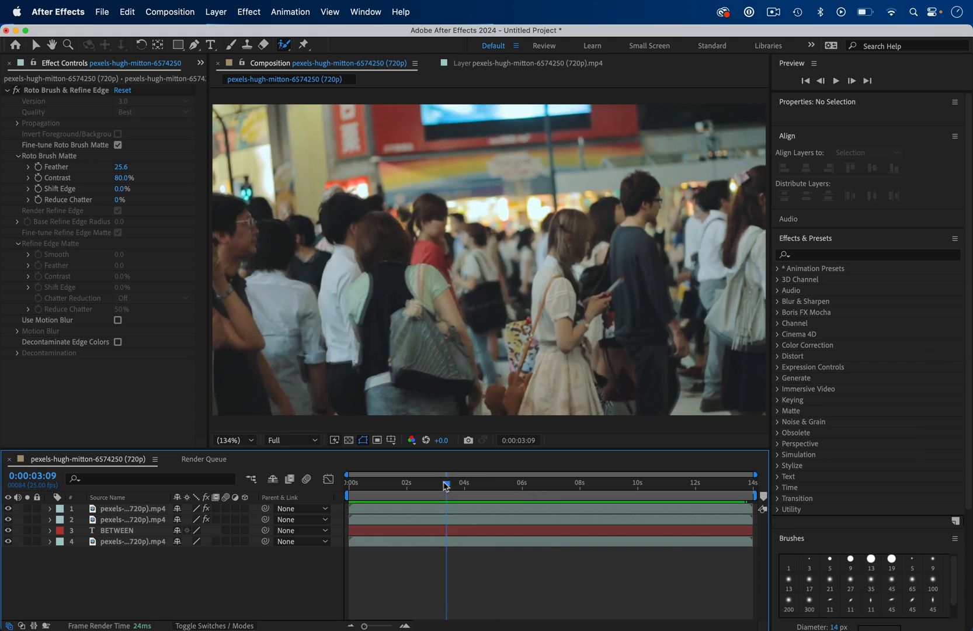
# Move to a later frame and select the top roto clip layer for trimming.
pyautogui.click(450, 483)
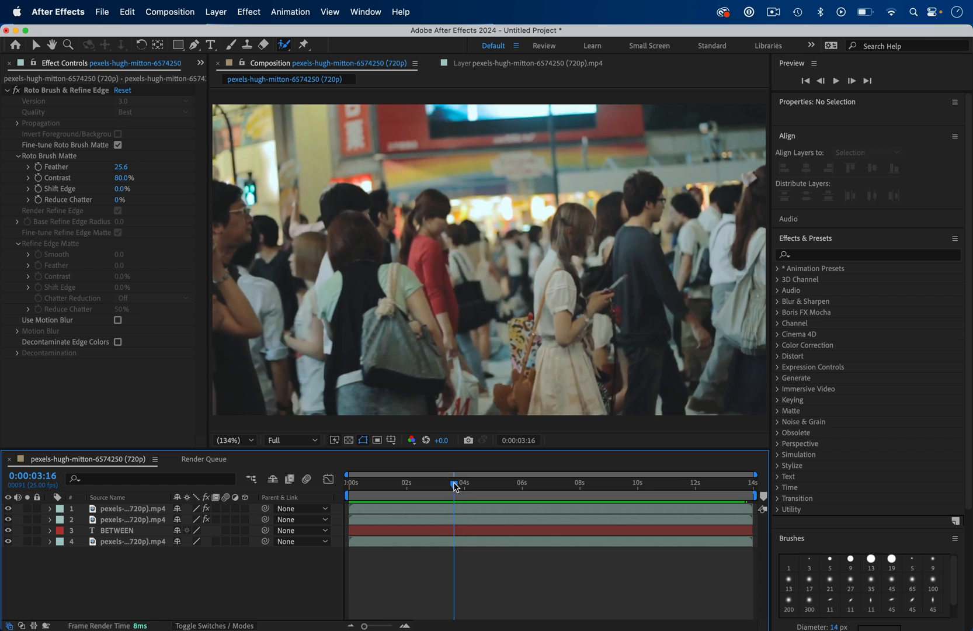
pyautogui.click(133, 508)
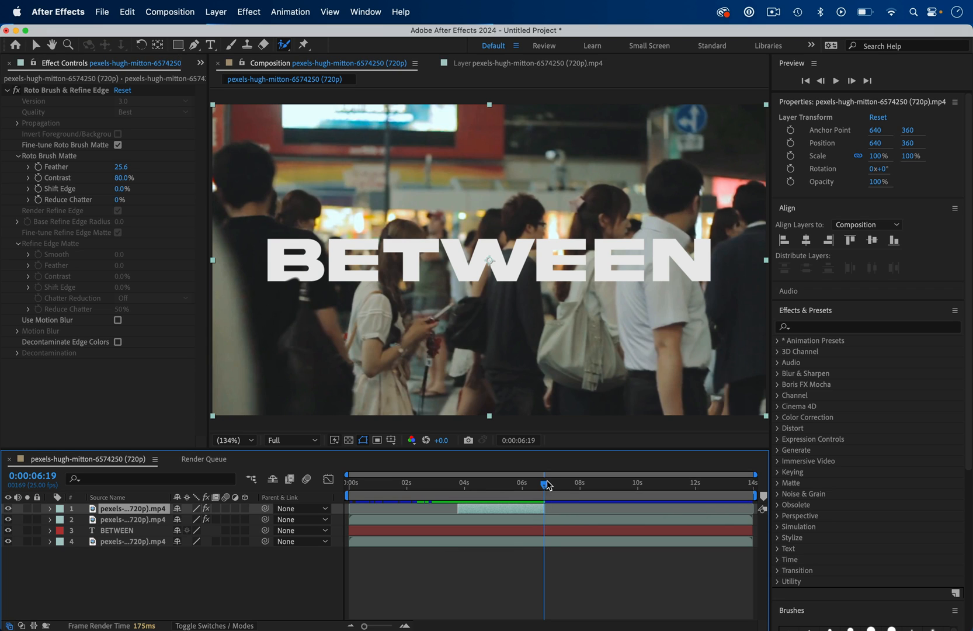
pyautogui.moveTo(501, 509)
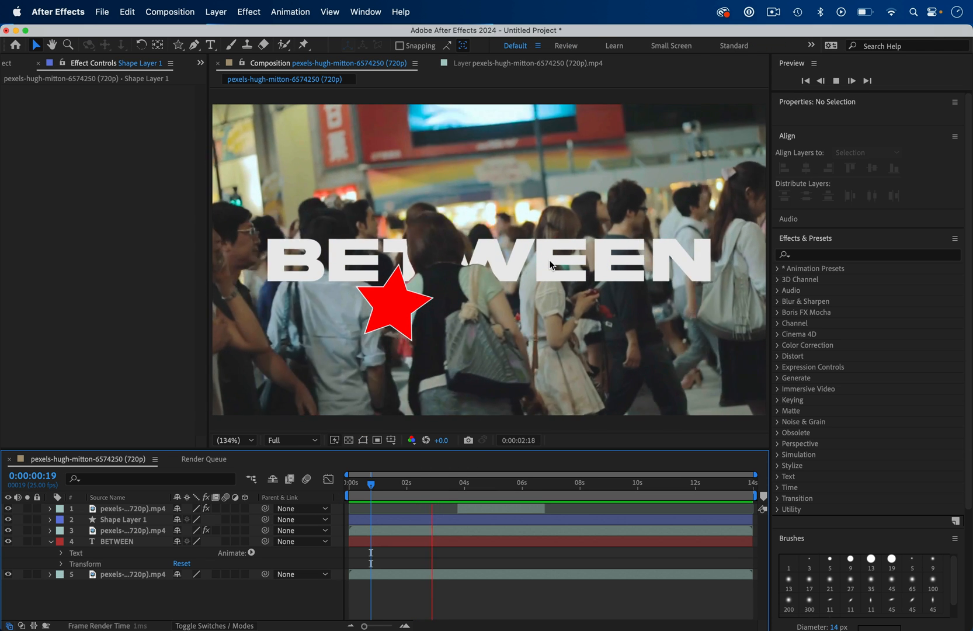
pyautogui.click(577, 481)
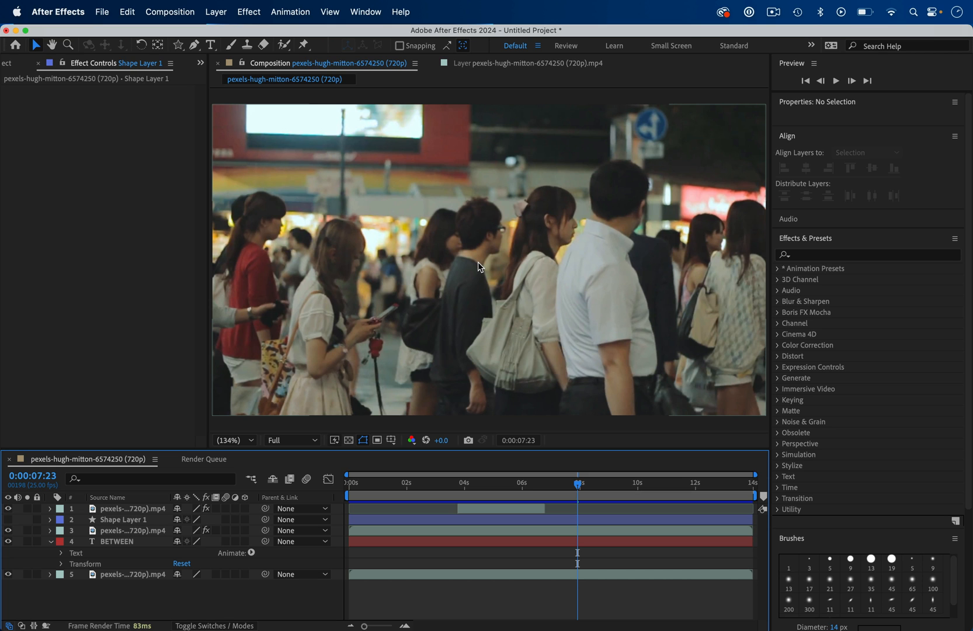
pyautogui.moveTo(426, 494)
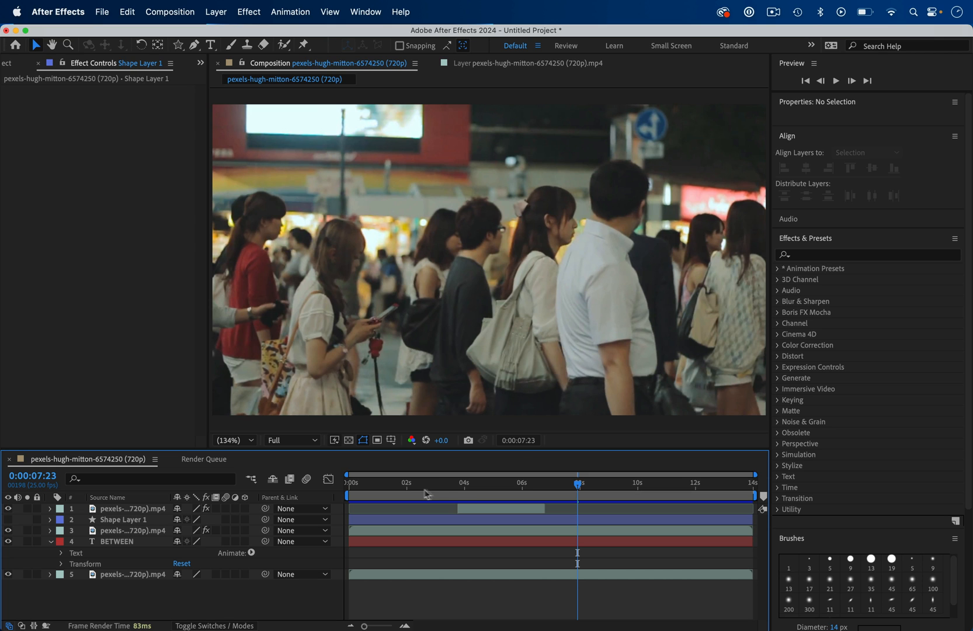